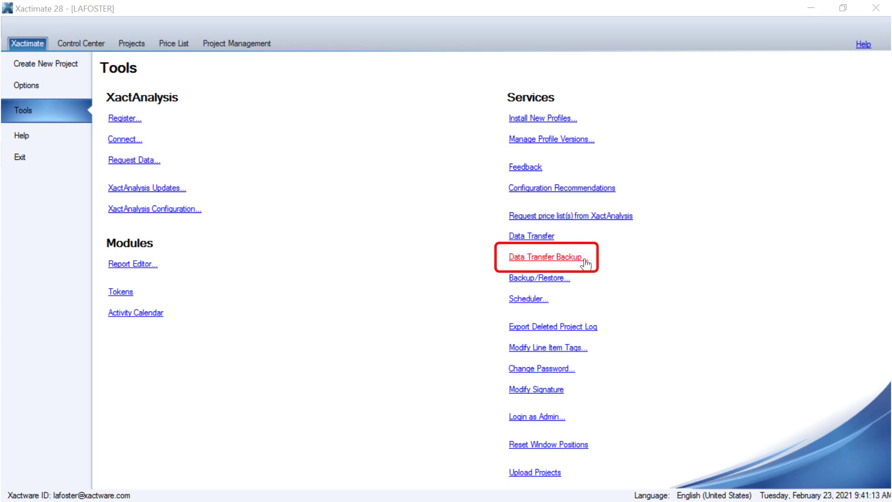
Step: Start a Data Transfer Backup of the Xactimate 28 projects
left_click(545, 256)
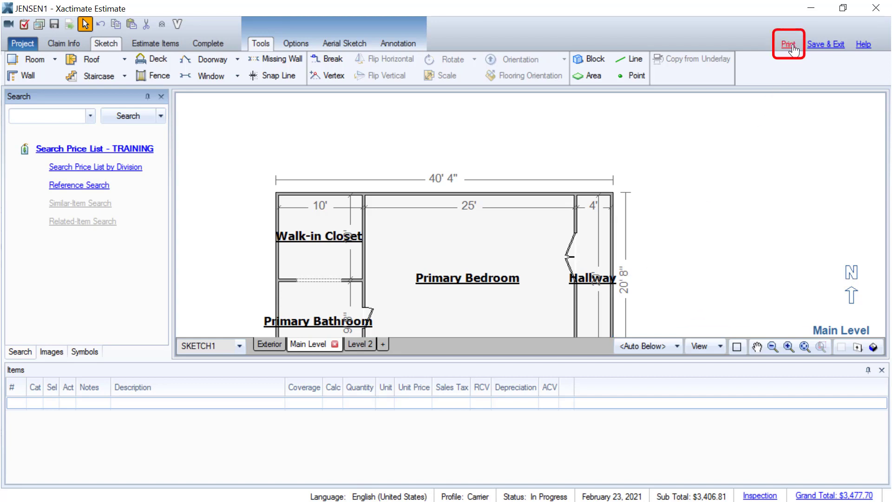
Step: View the JENSEN1 Estimate Reports, then close the estimate back to the Tools page
left_click(788, 44)
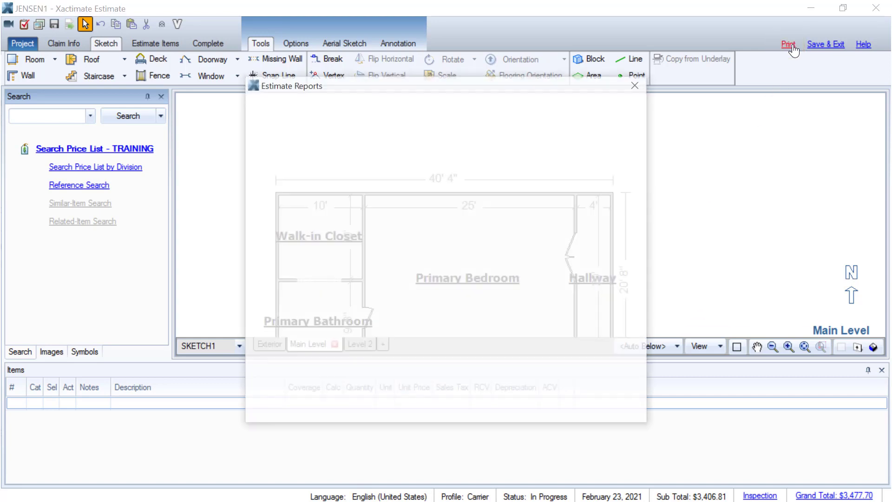
left_click(387, 103)
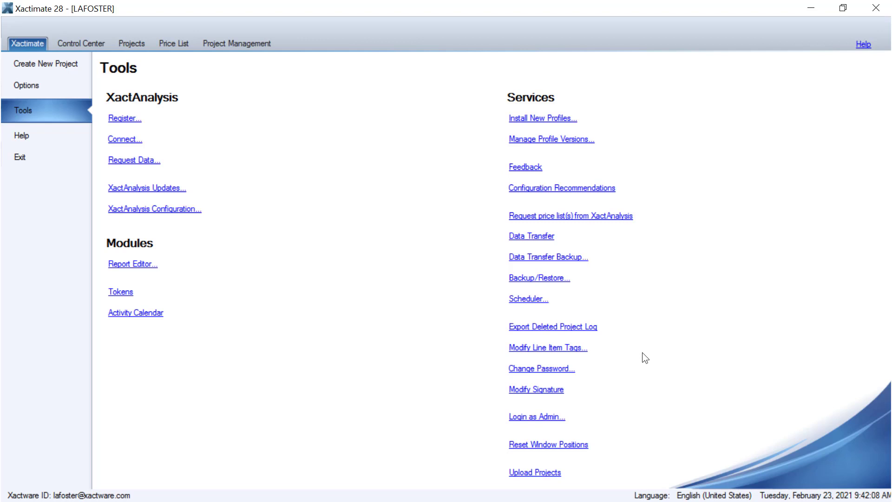
Step: Reach the 24/7 Online Support site's article on upgrading Xactimate 28 to X1 via Help
left_click(27, 44)
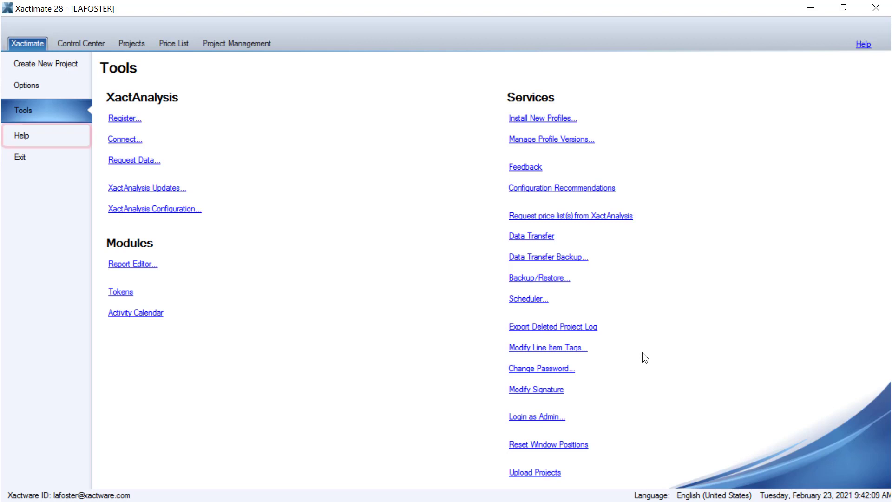
left_click(22, 136)
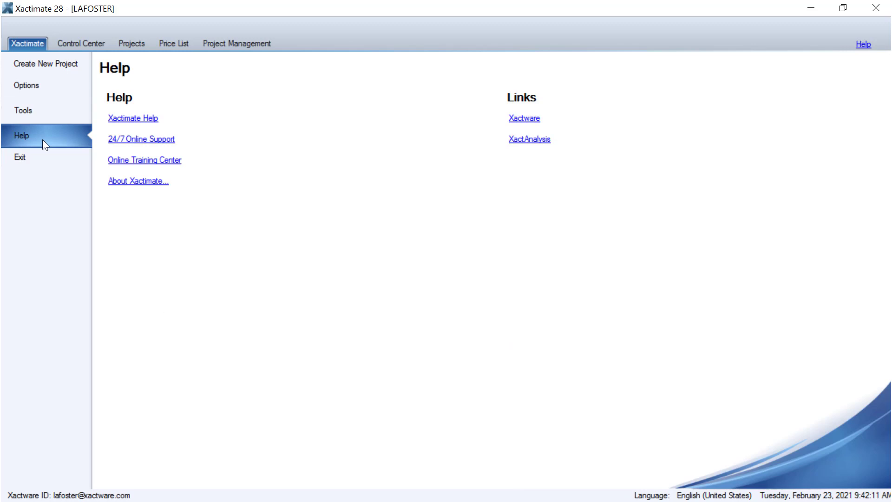
left_click(139, 181)
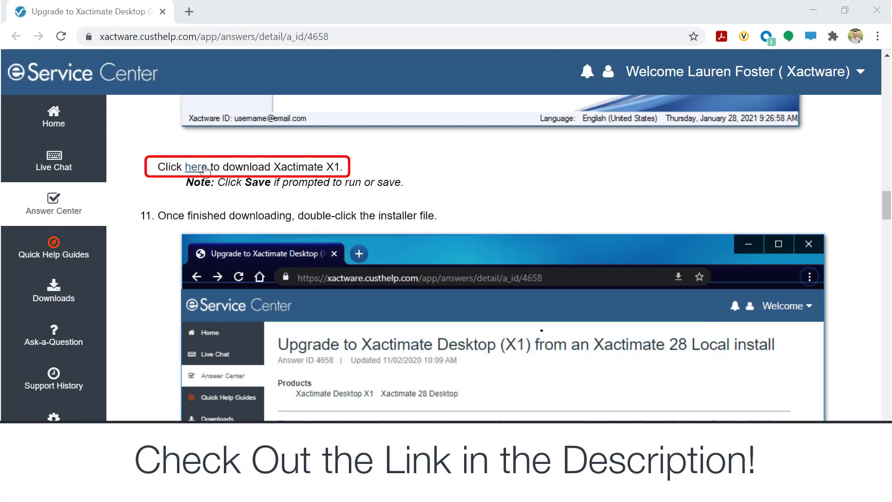
Step: Download the Xactimate X1 installer, set it to open when done, and launch it
left_click(196, 166)
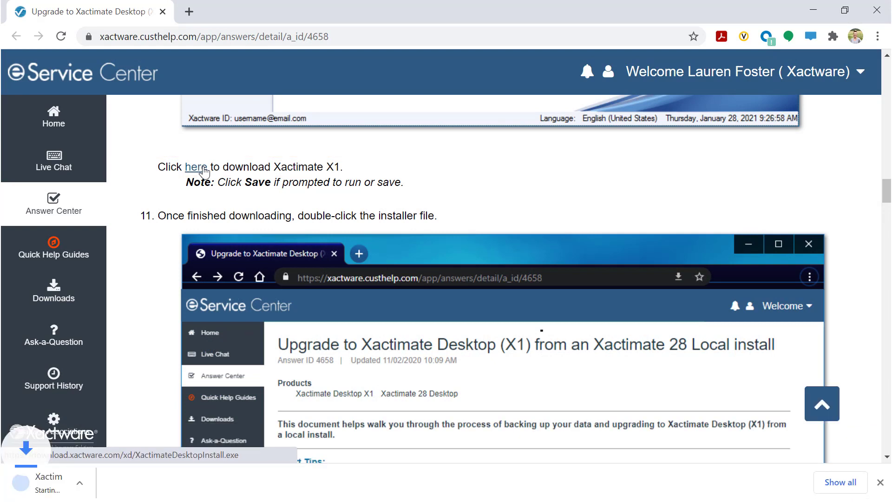
left_click(196, 166)
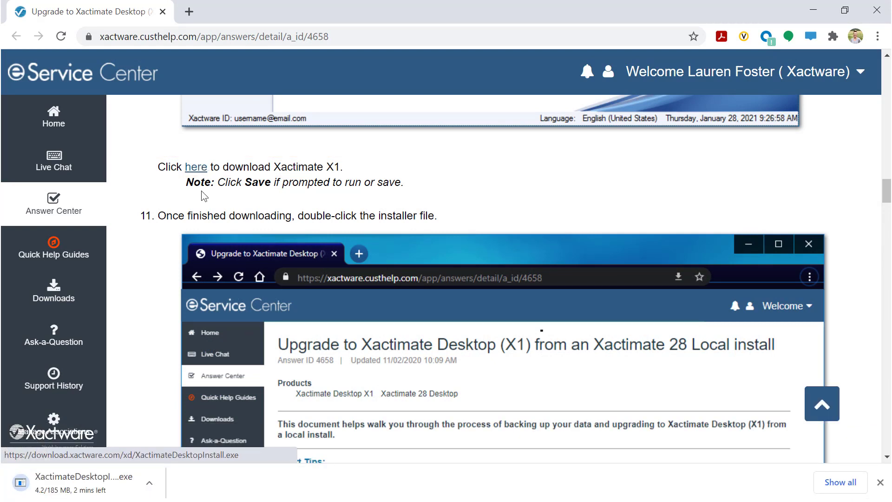
left_click(150, 486)
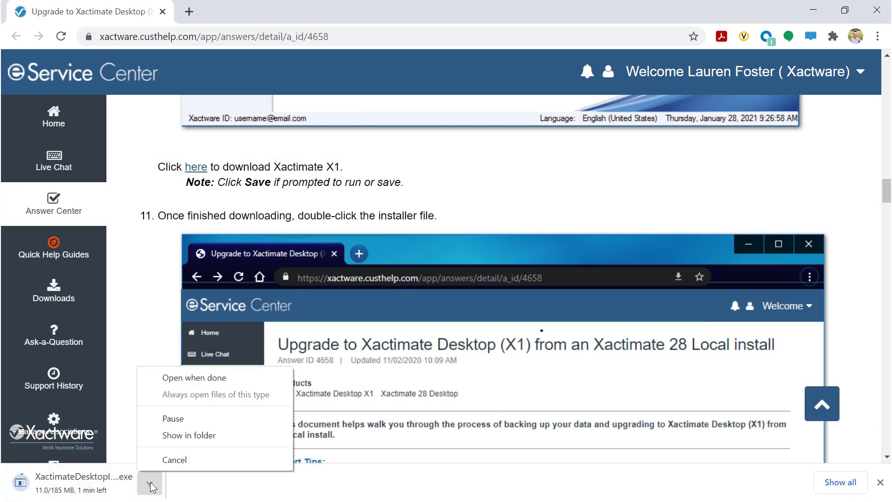
left_click(150, 485)
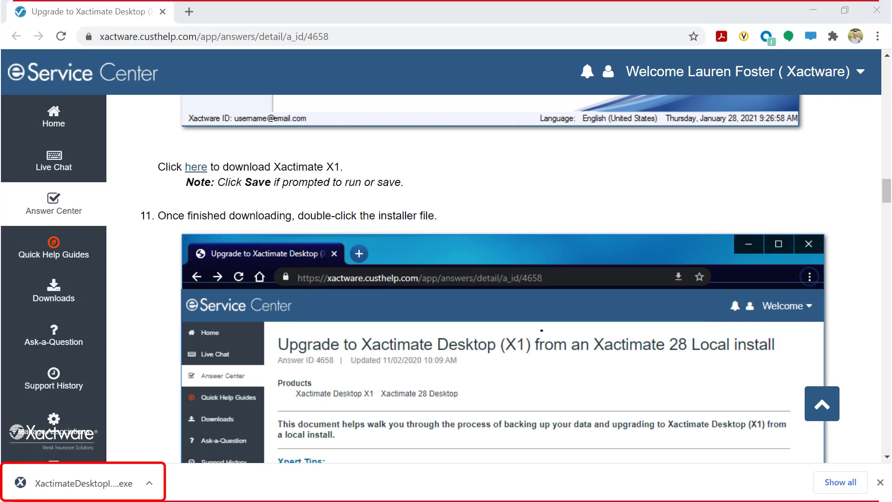
double_click(77, 483)
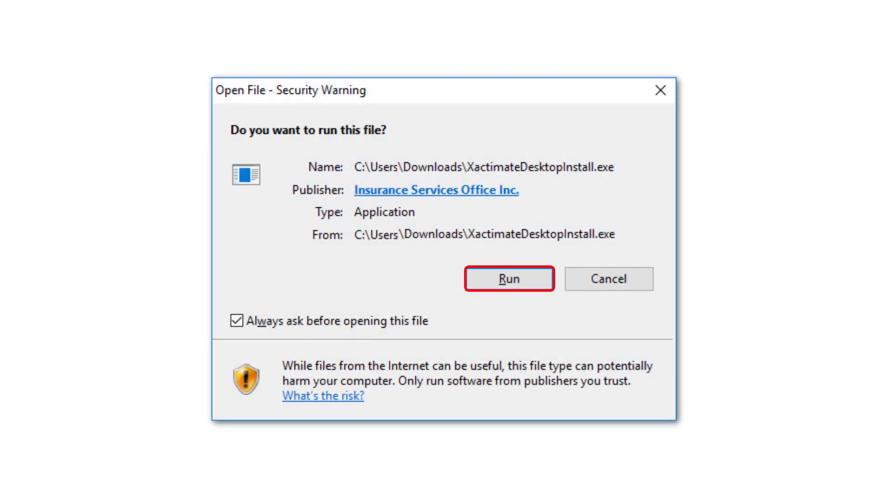
Step: Run the installer, install Xactimate X1, and launch it to the login screen
left_click(509, 278)
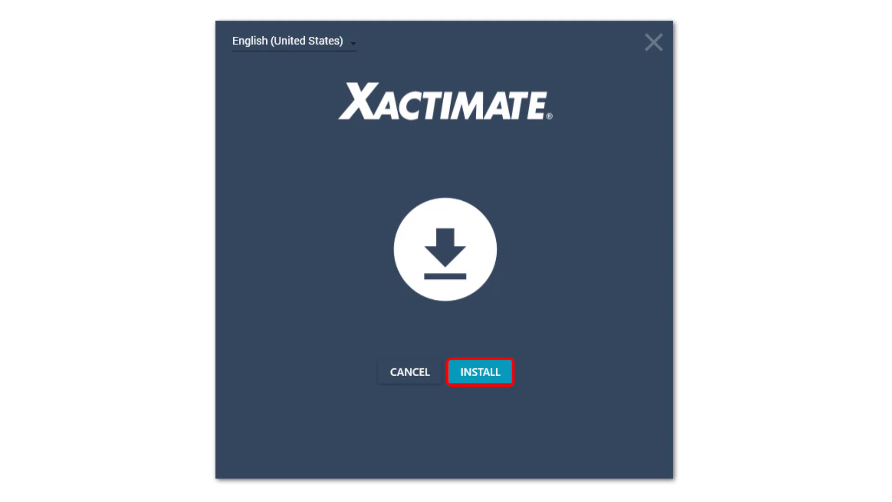
left_click(479, 372)
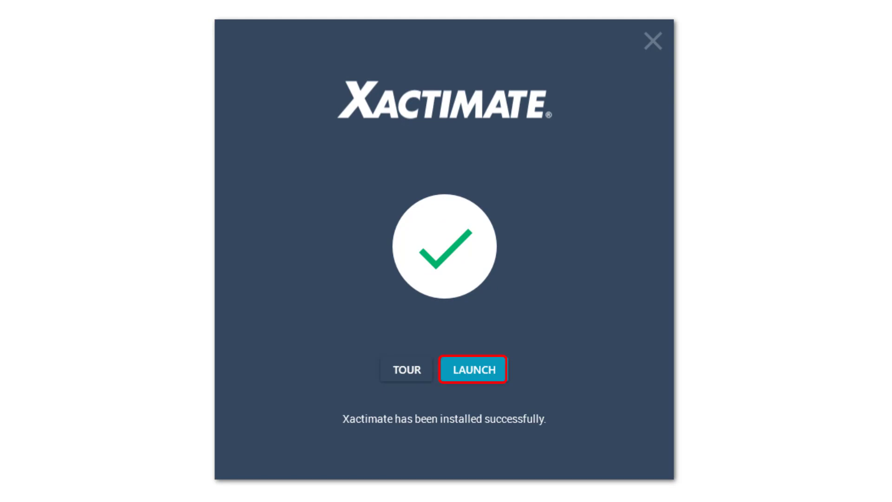
left_click(473, 369)
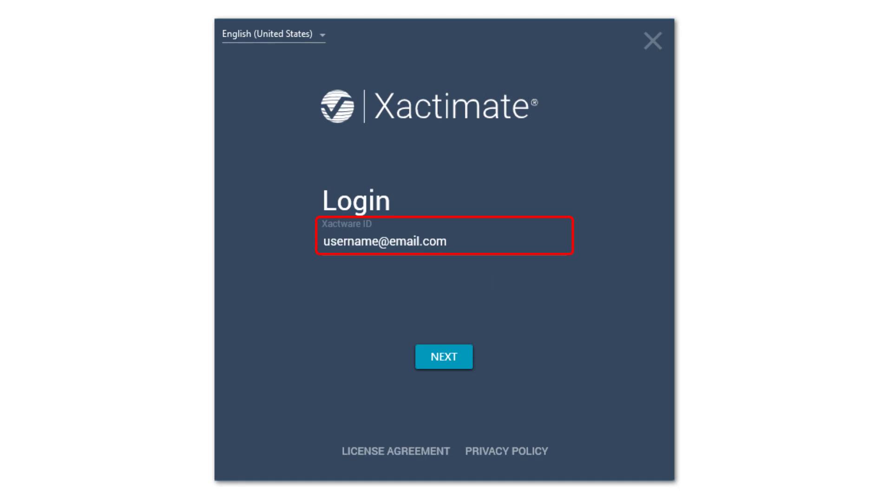
Step: Sign in with the Xactware ID and continue with the Your Company or Instance choice
left_click(443, 356)
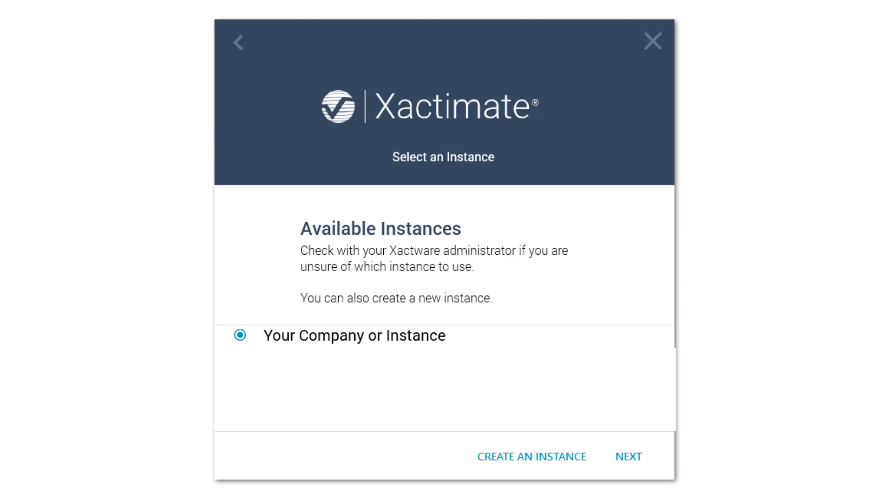
left_click(353, 336)
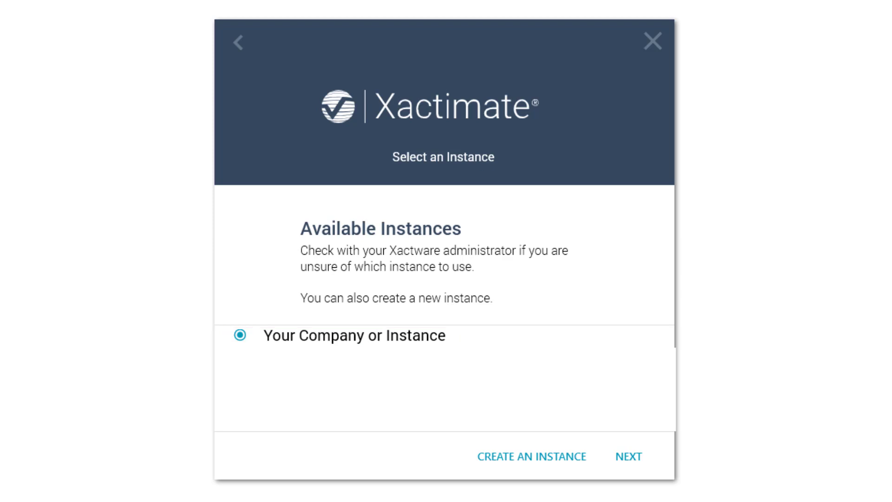
left_click(530, 455)
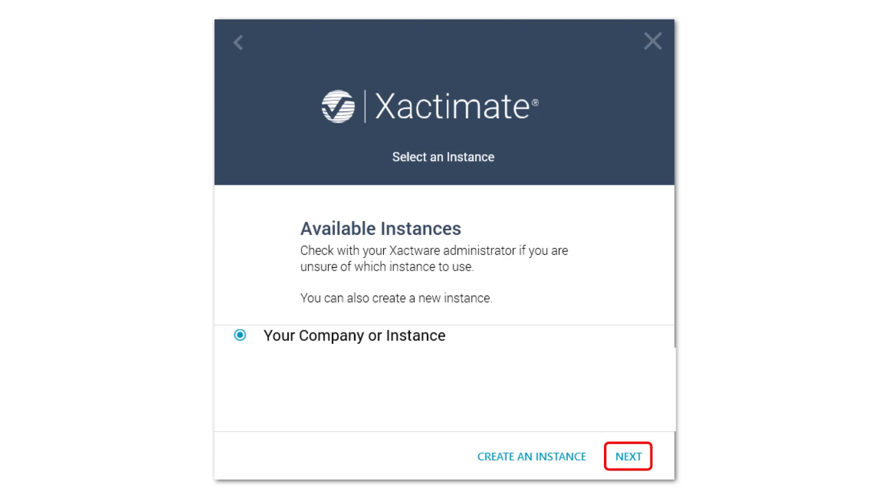
left_click(627, 455)
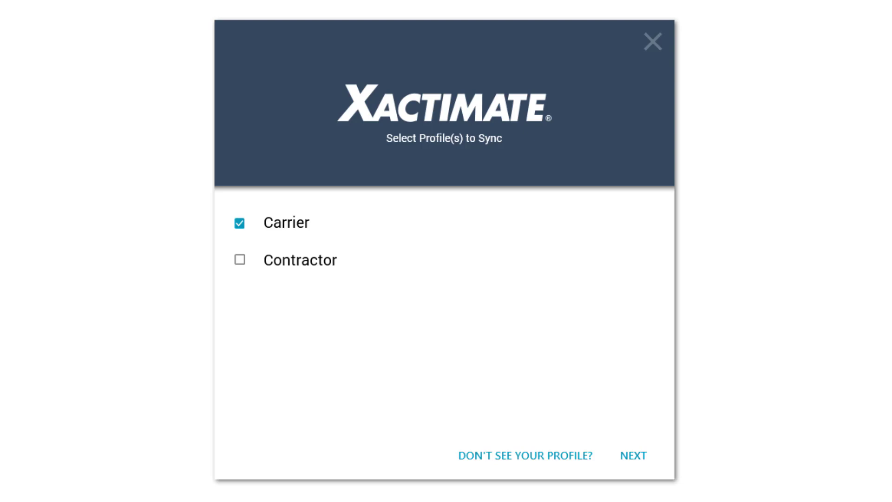
Step: Sync the Carrier profile and accept the Migrate your data notice, landing on Local Projects
left_click(633, 455)
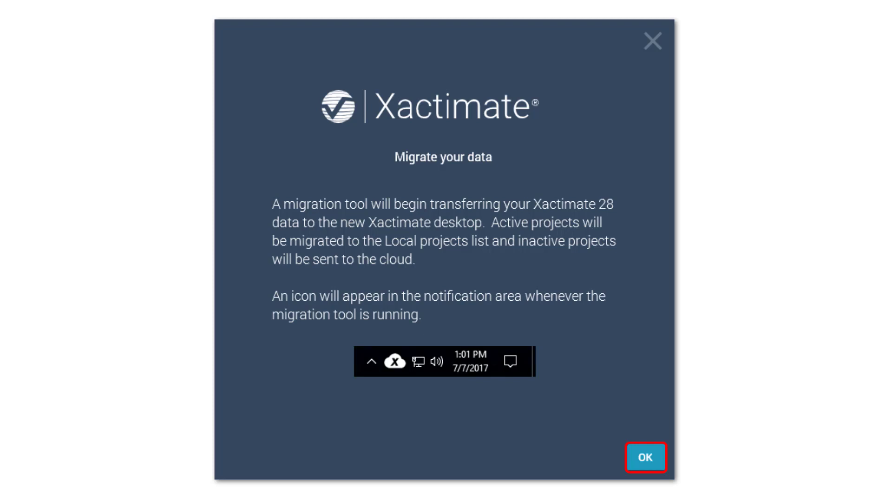
left_click(645, 458)
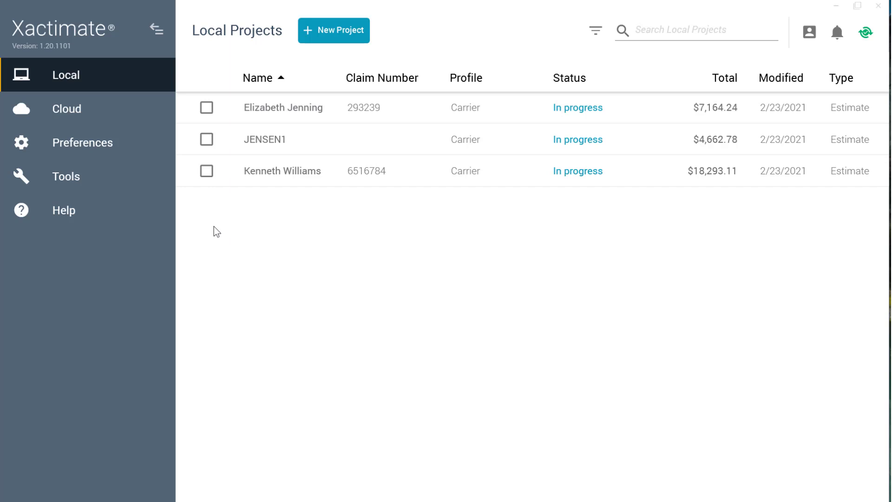
Step: Switch from Local Projects to the Cloud My Projects list of migrated Carrier estimates
left_click(66, 108)
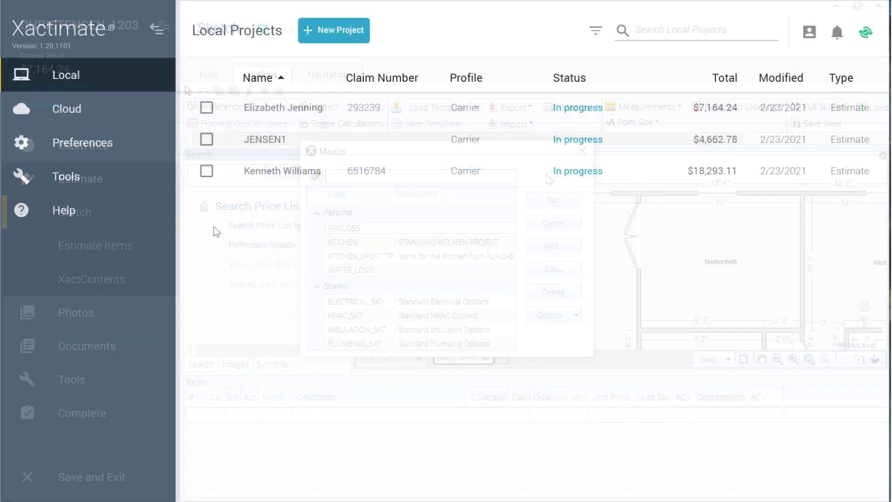
left_click(581, 150)
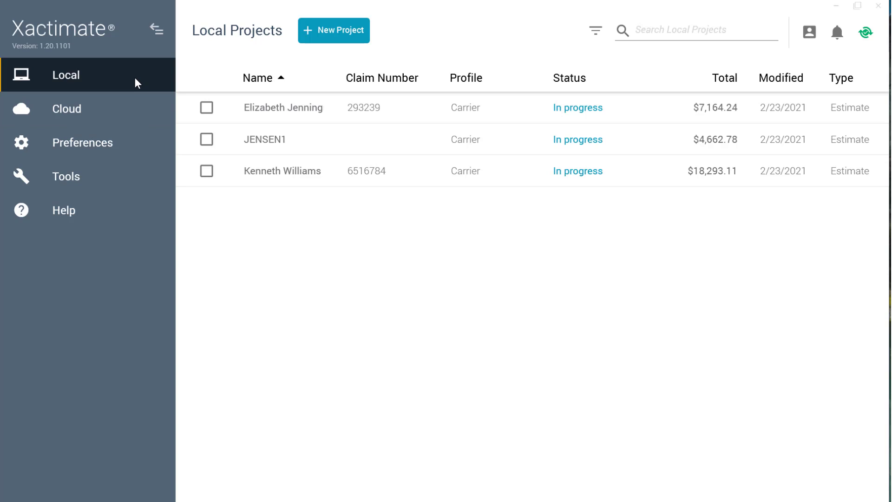
left_click(65, 75)
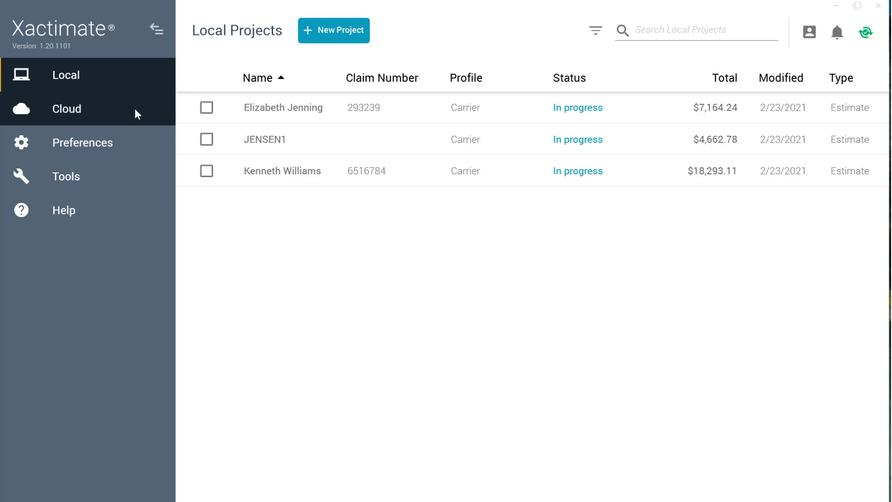
left_click(66, 108)
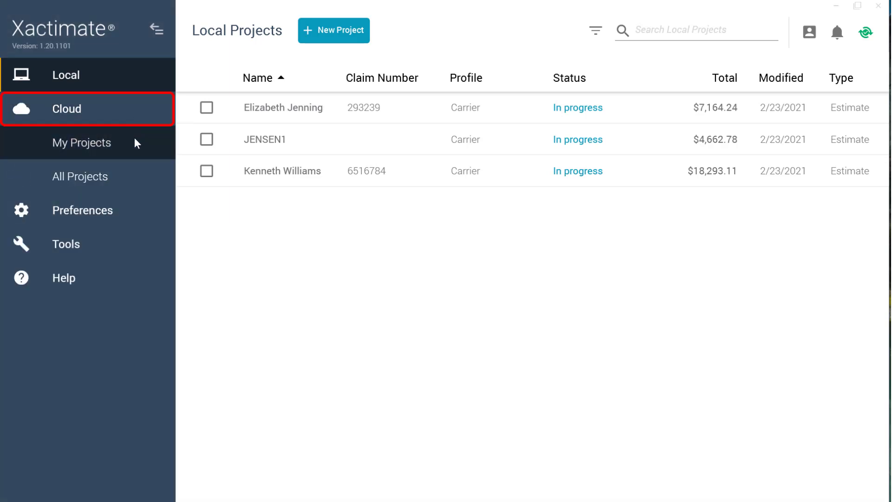
left_click(82, 142)
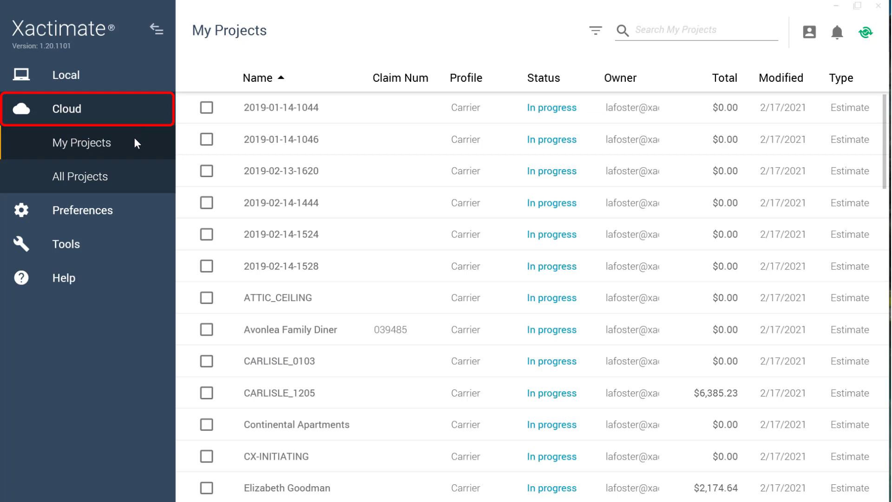